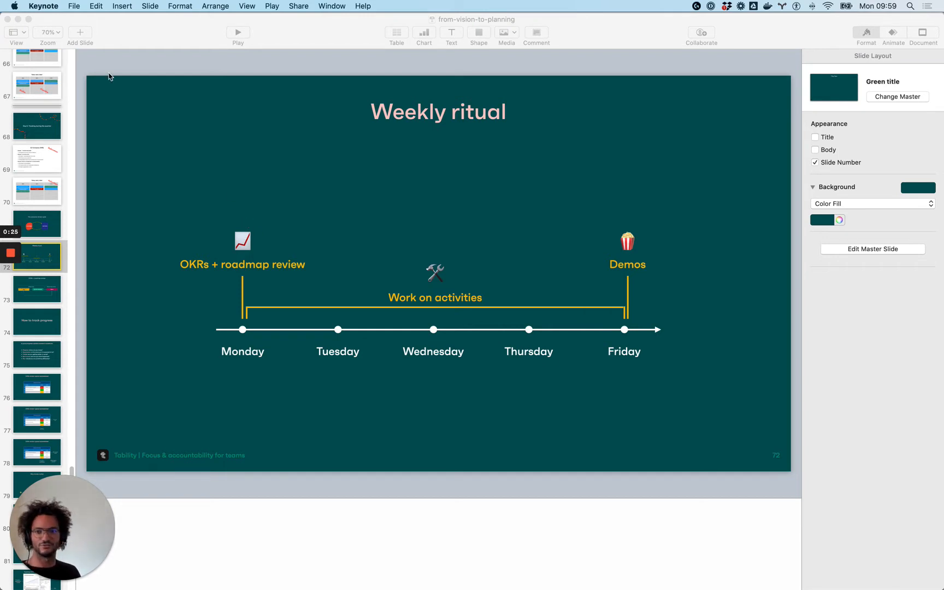
pyautogui.moveTo(212, 222)
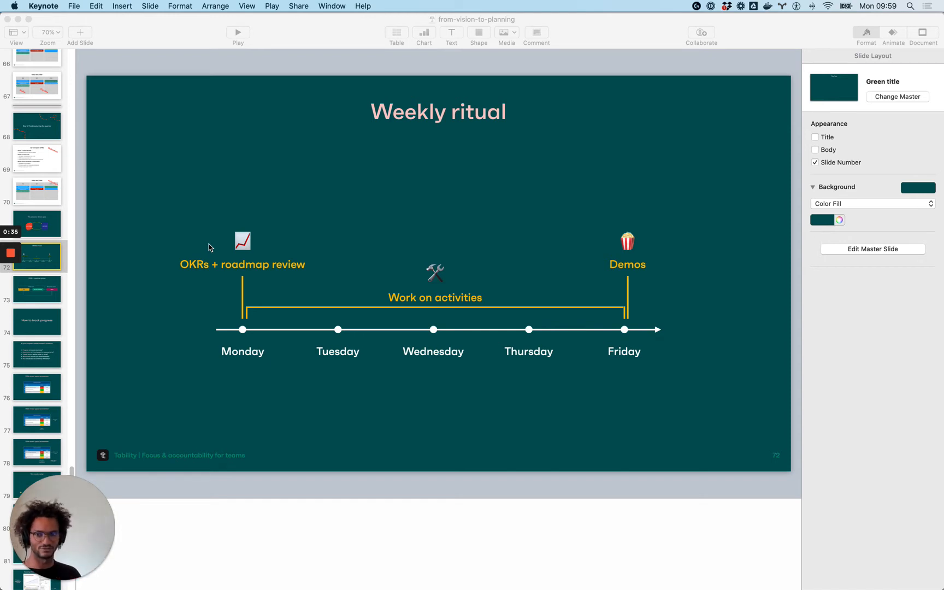
pyautogui.moveTo(229, 193)
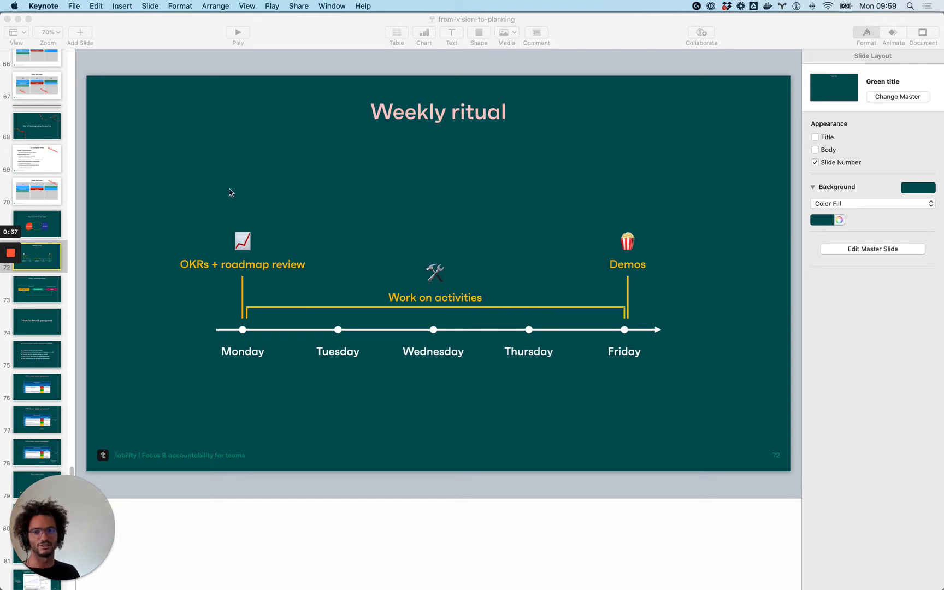
pyautogui.moveTo(173, 272)
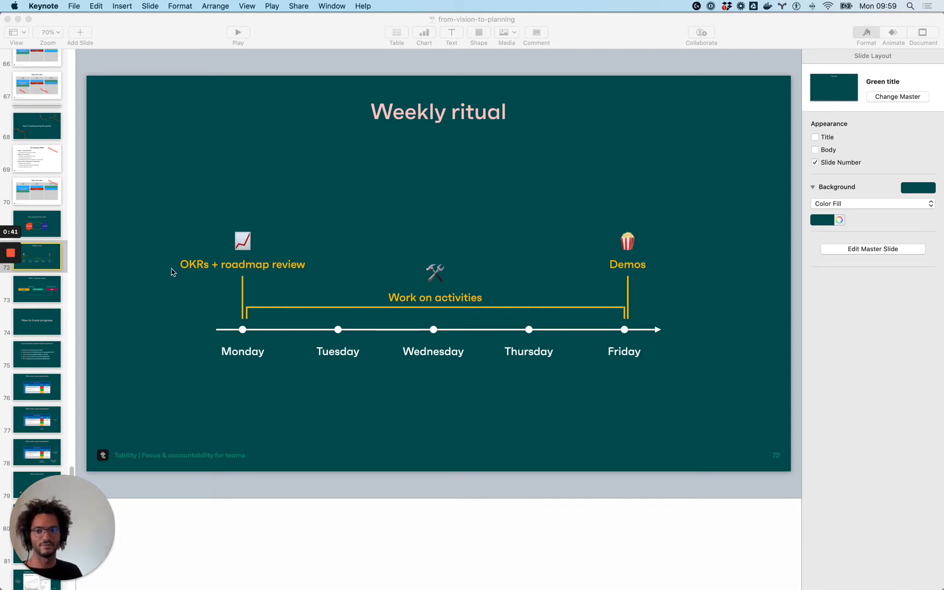
pyautogui.moveTo(279, 301)
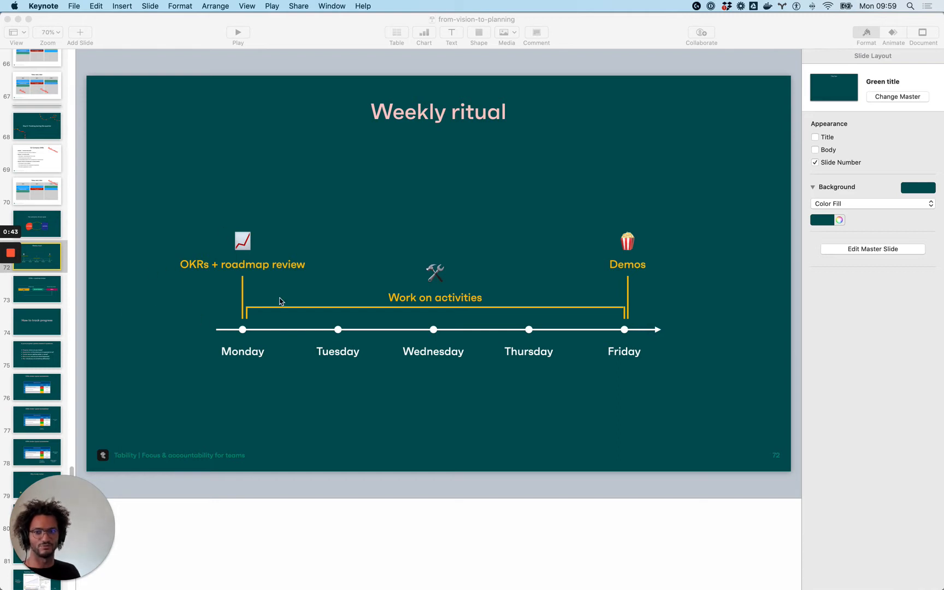
pyautogui.moveTo(252, 321)
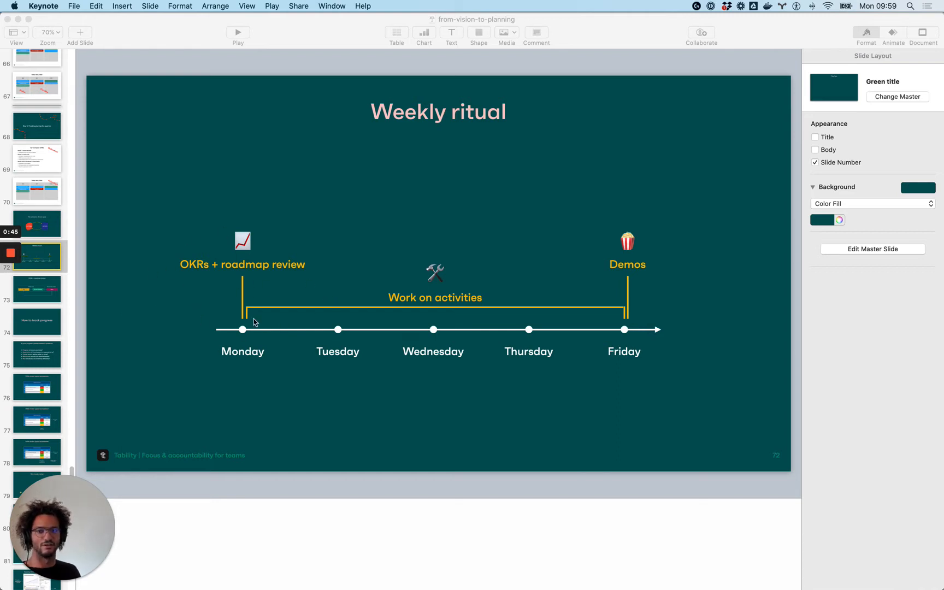
pyautogui.moveTo(462, 318)
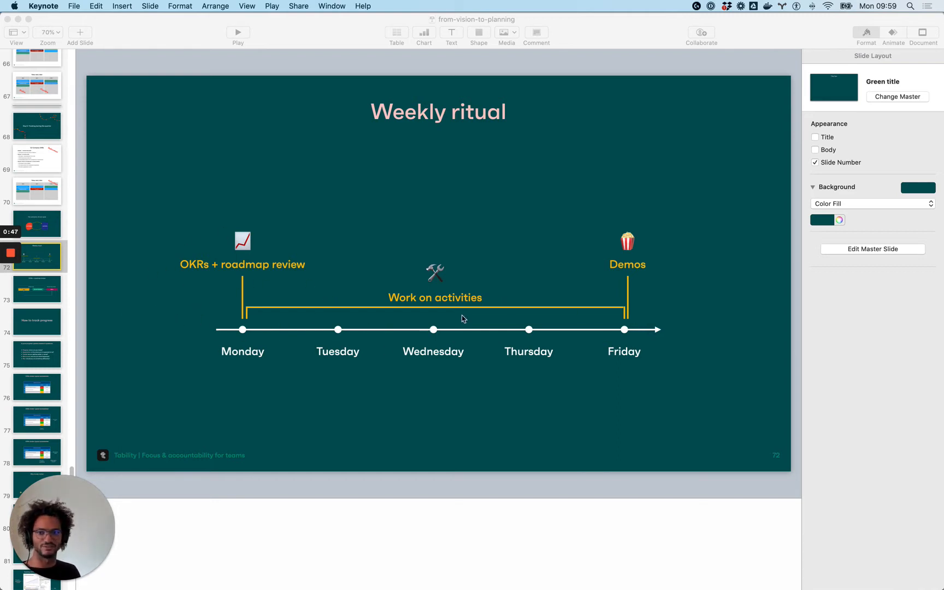
pyautogui.moveTo(708, 344)
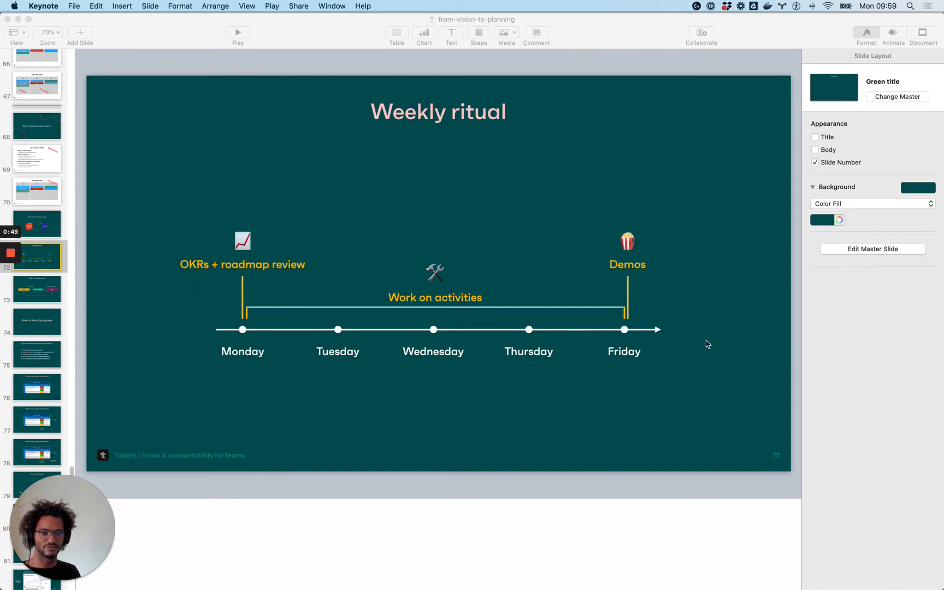
pyautogui.moveTo(636, 235)
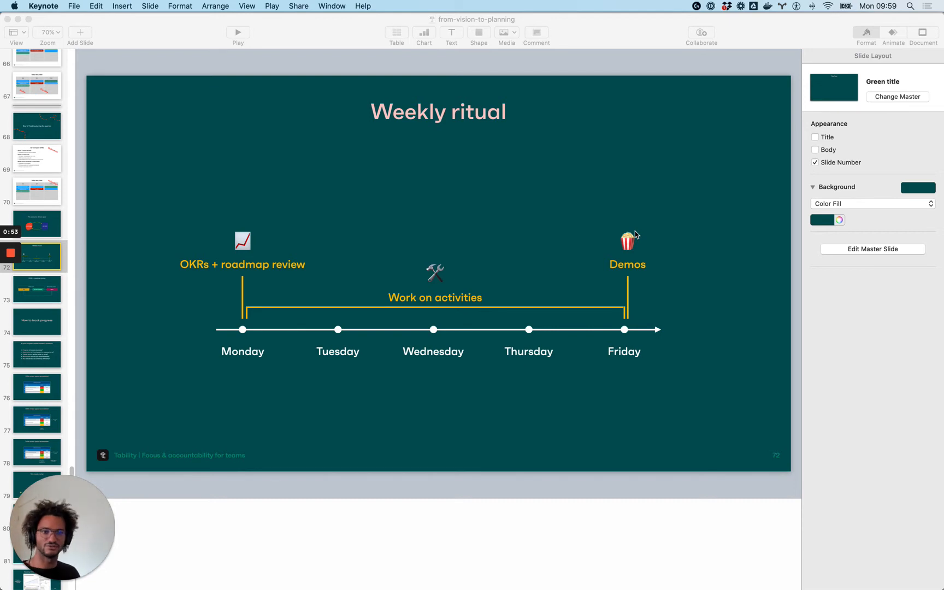
pyautogui.moveTo(671, 288)
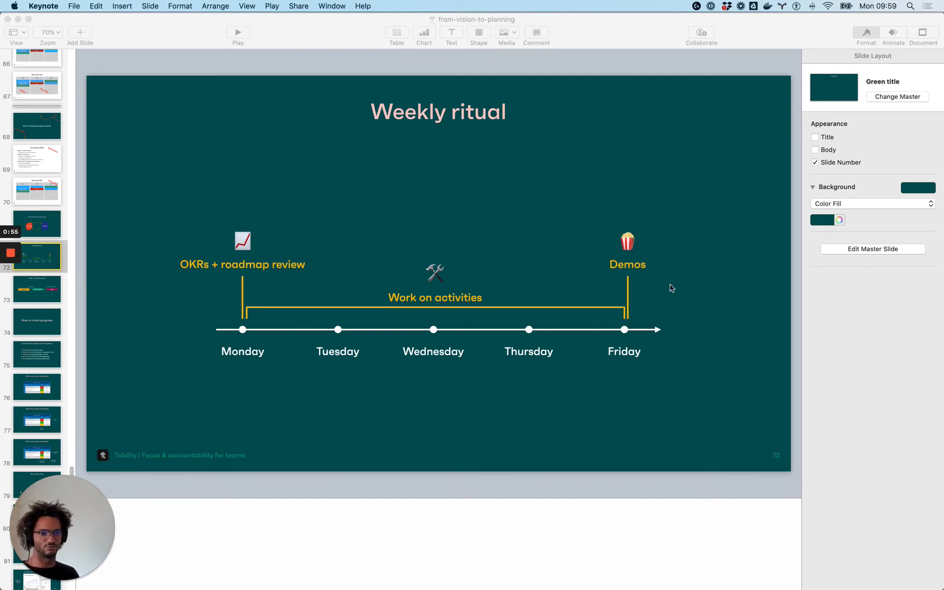
pyautogui.moveTo(632, 258)
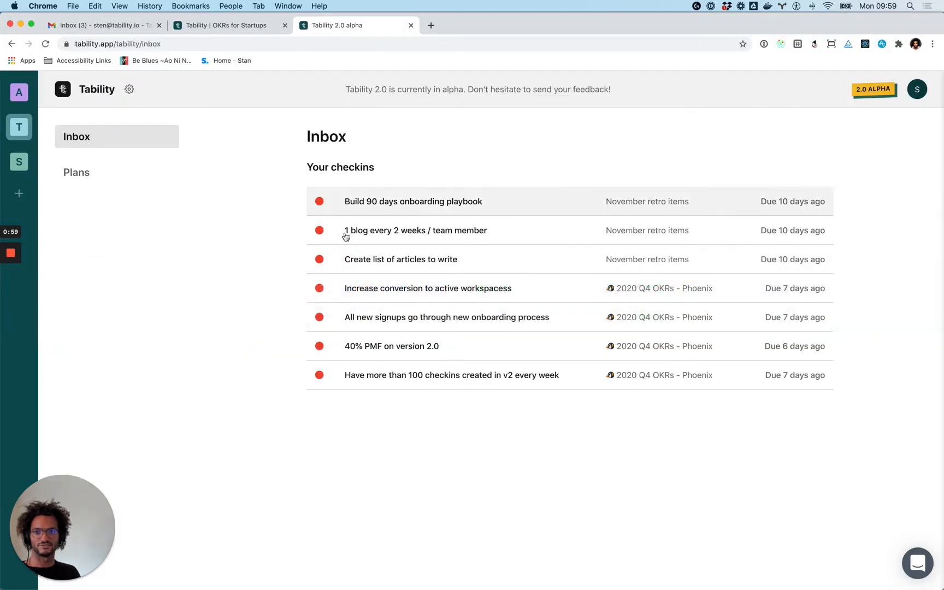
pyautogui.moveTo(244, 300)
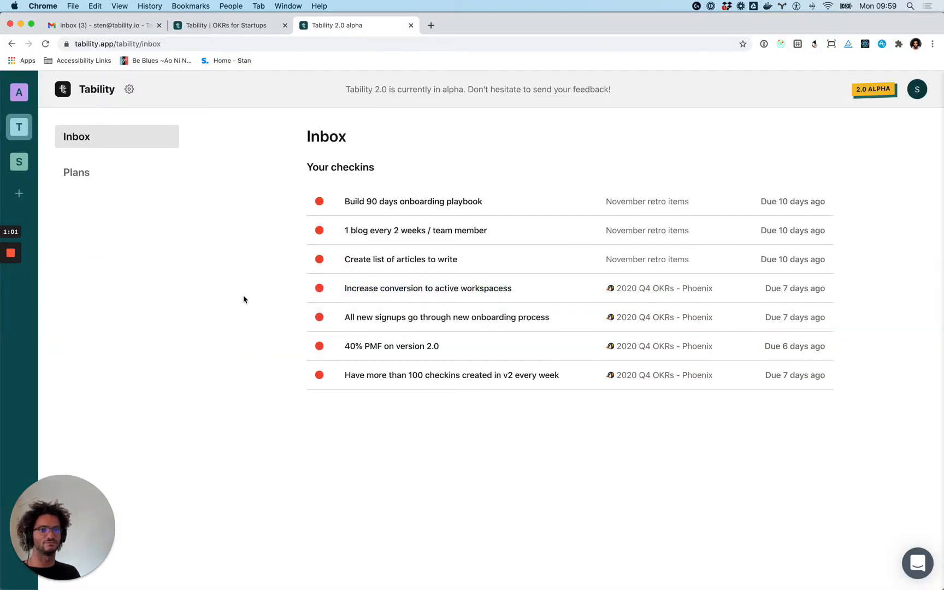
pyautogui.moveTo(151, 274)
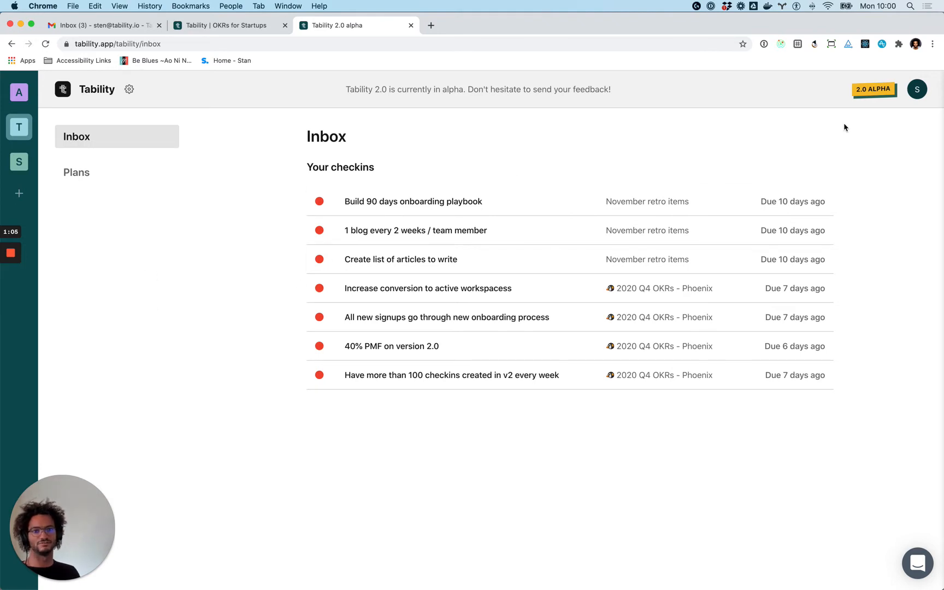
pyautogui.moveTo(152, 249)
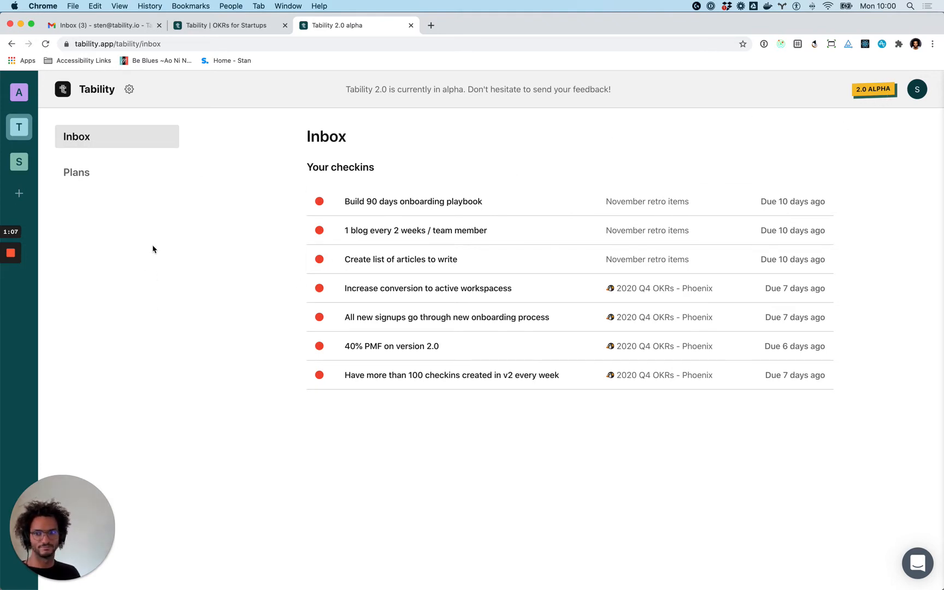
pyautogui.moveTo(6, 132)
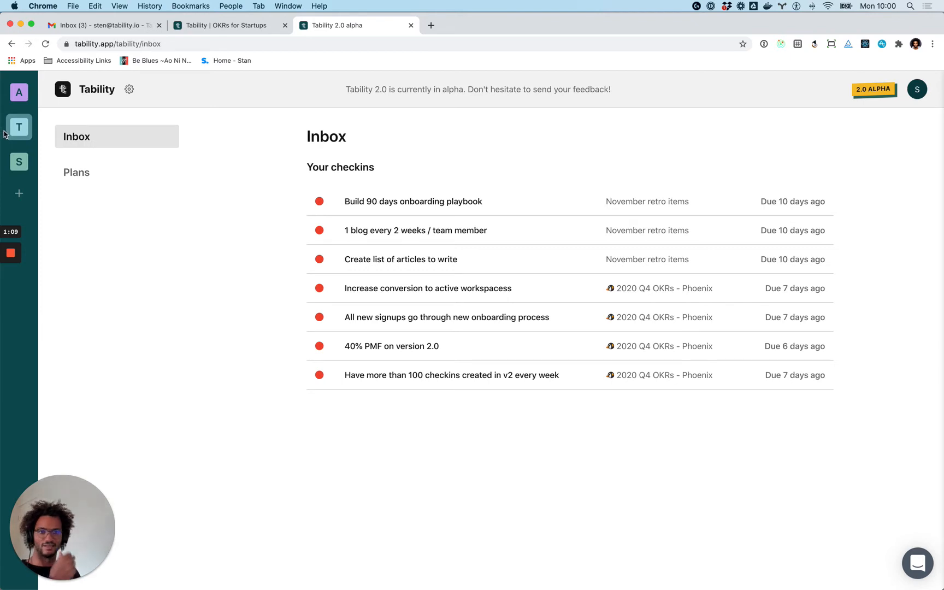
pyautogui.moveTo(199, 169)
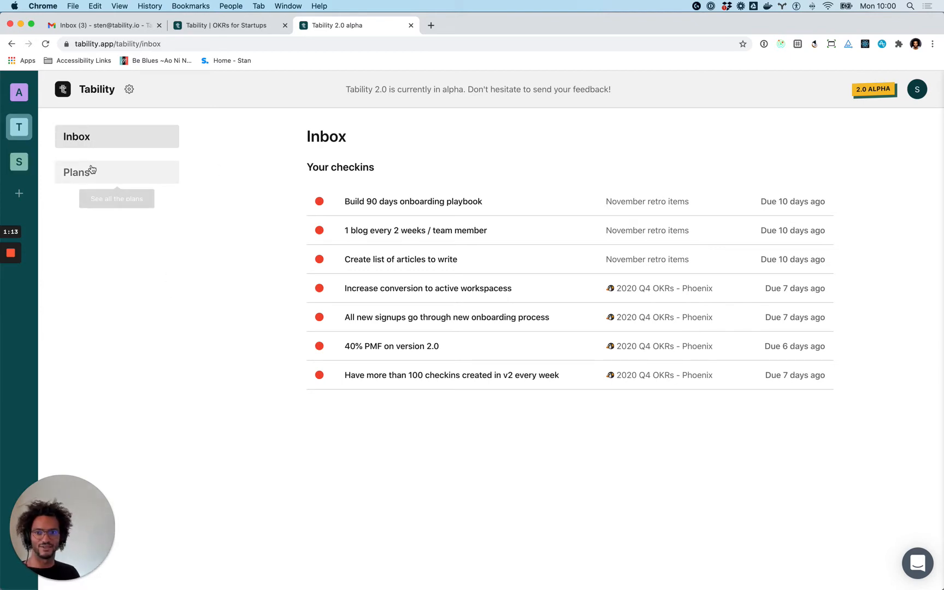
pyautogui.moveTo(101, 144)
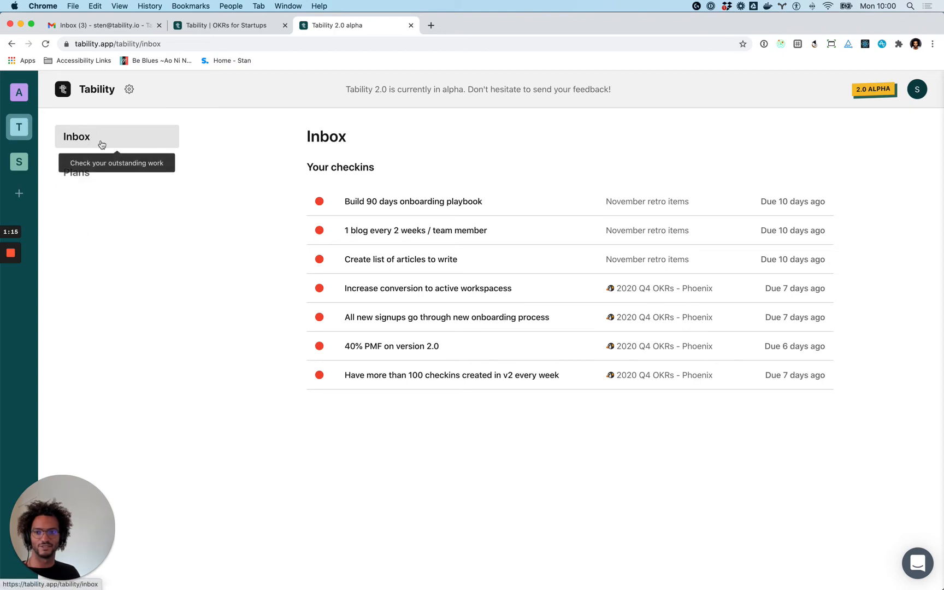
# - From the inbox, show the check-in history of the outcome (latest 13 weekly checkins, earlier 6)
pyautogui.click(77, 173)
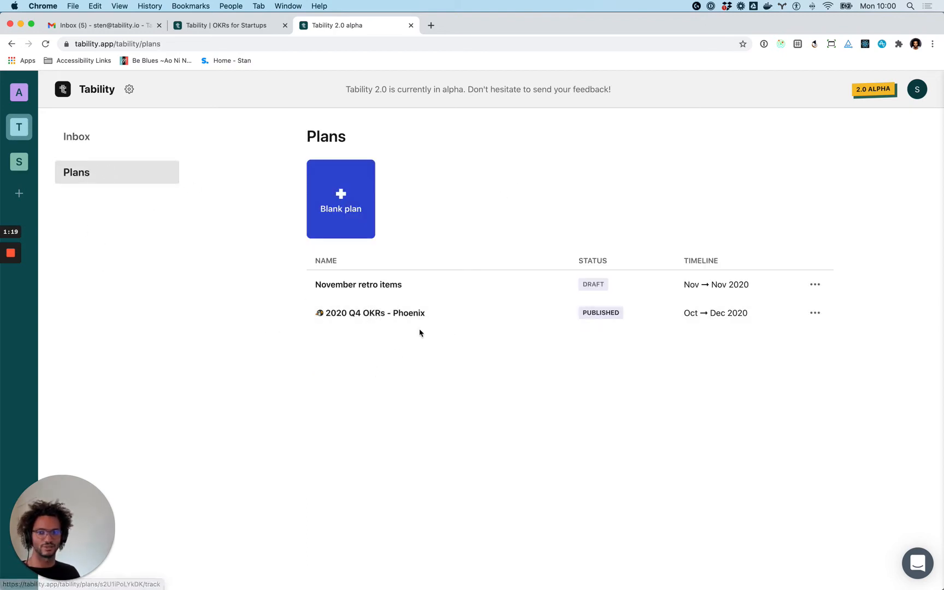
pyautogui.moveTo(325, 284)
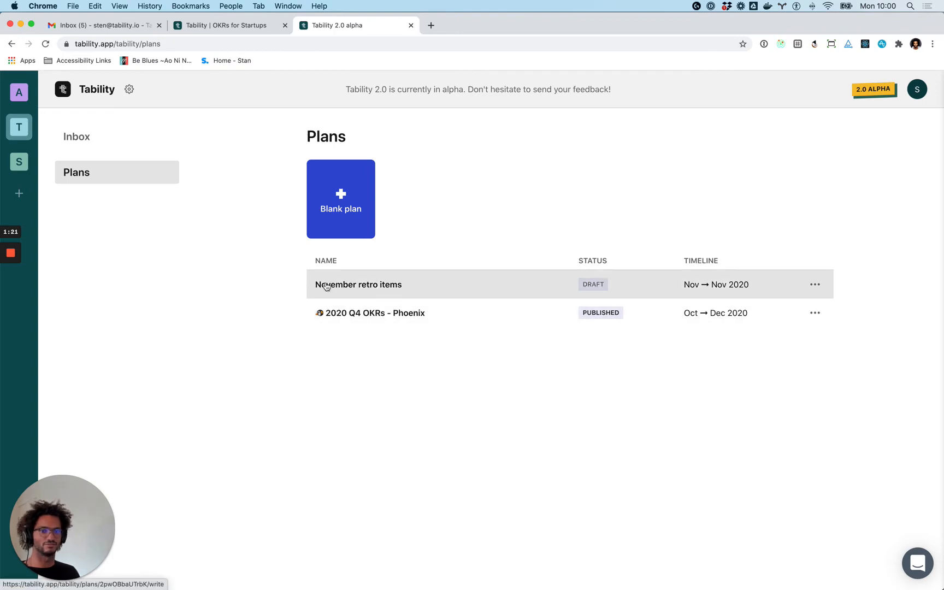
pyautogui.click(76, 137)
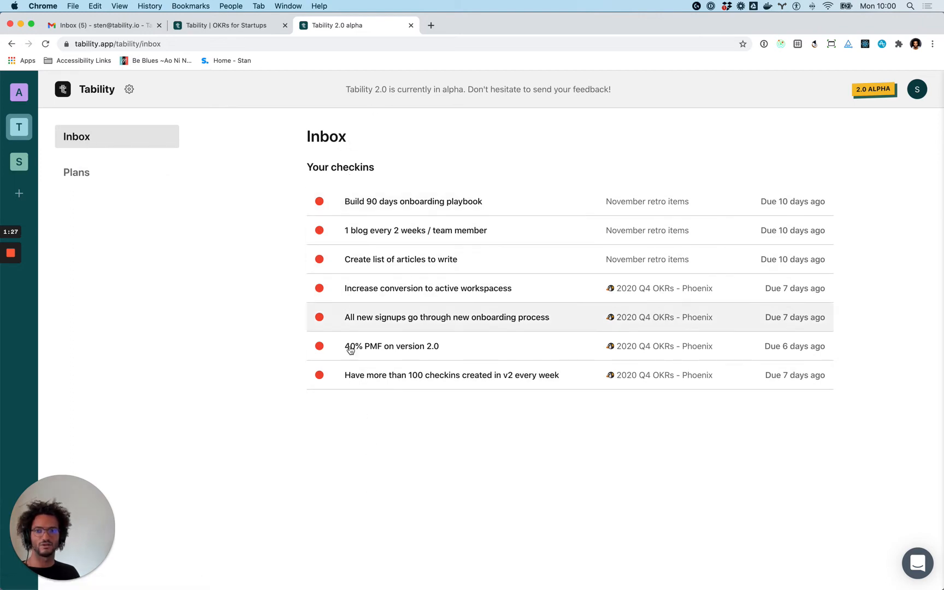
pyautogui.moveTo(359, 397)
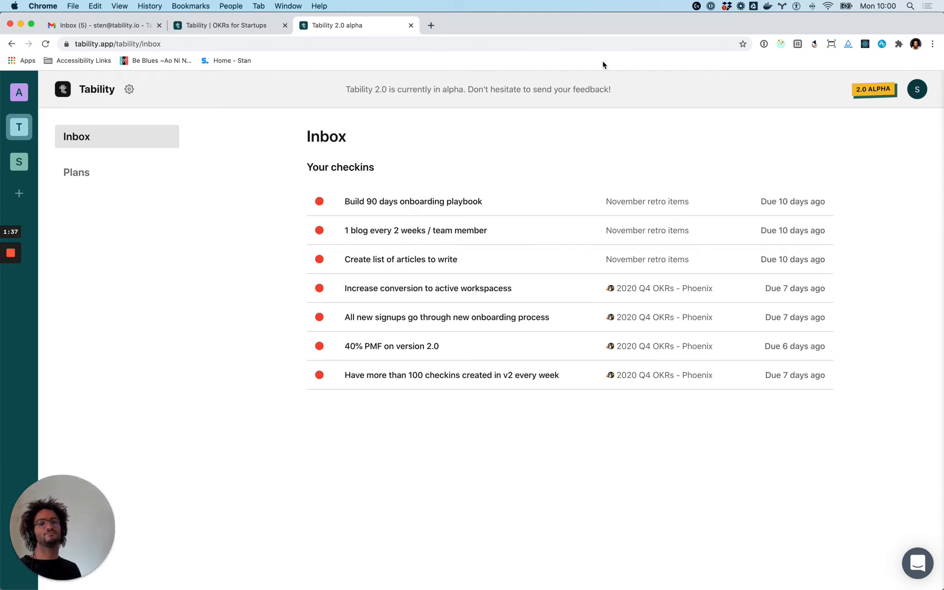
pyautogui.moveTo(510, 305)
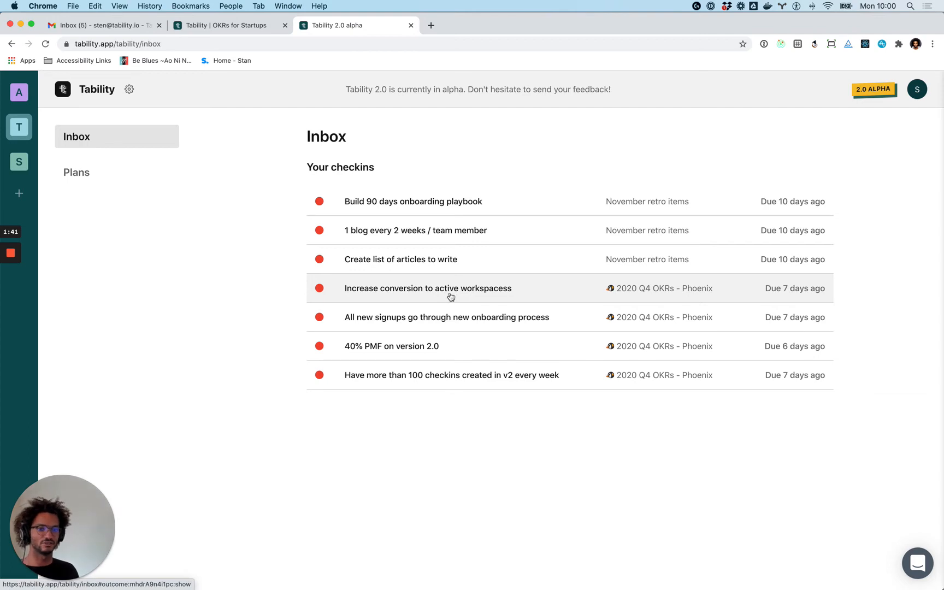
pyautogui.moveTo(475, 381)
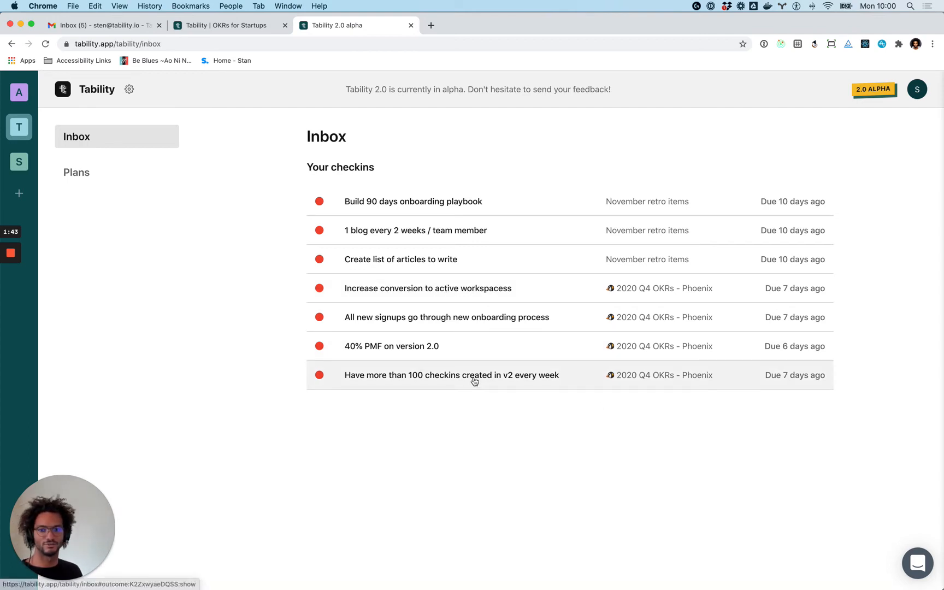
pyautogui.click(451, 375)
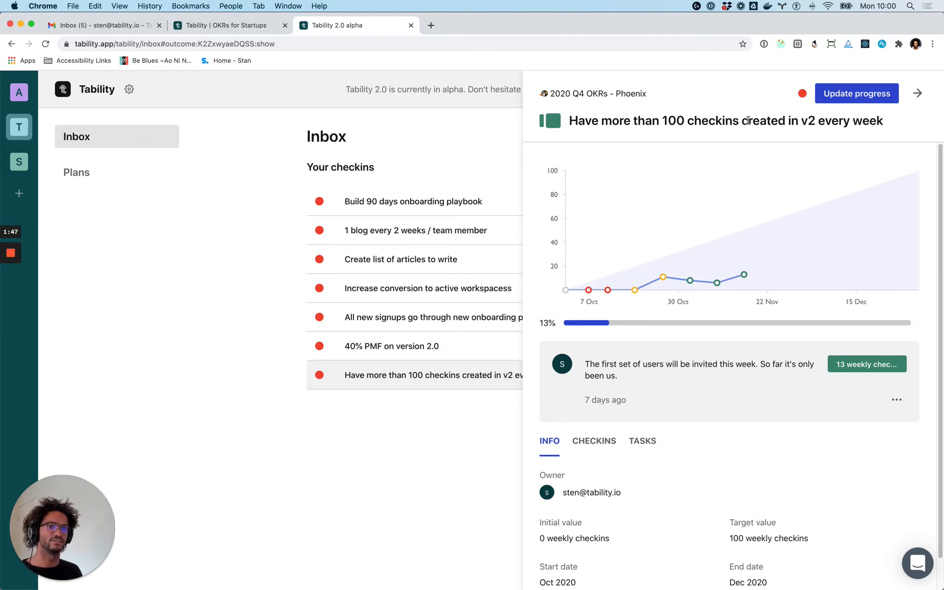
pyautogui.moveTo(365, 91)
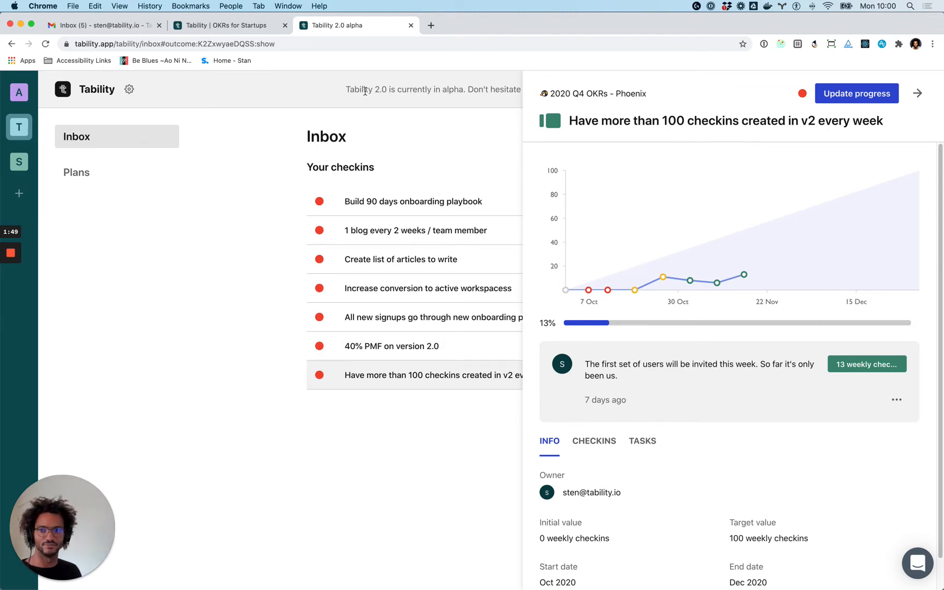
pyautogui.moveTo(242, 259)
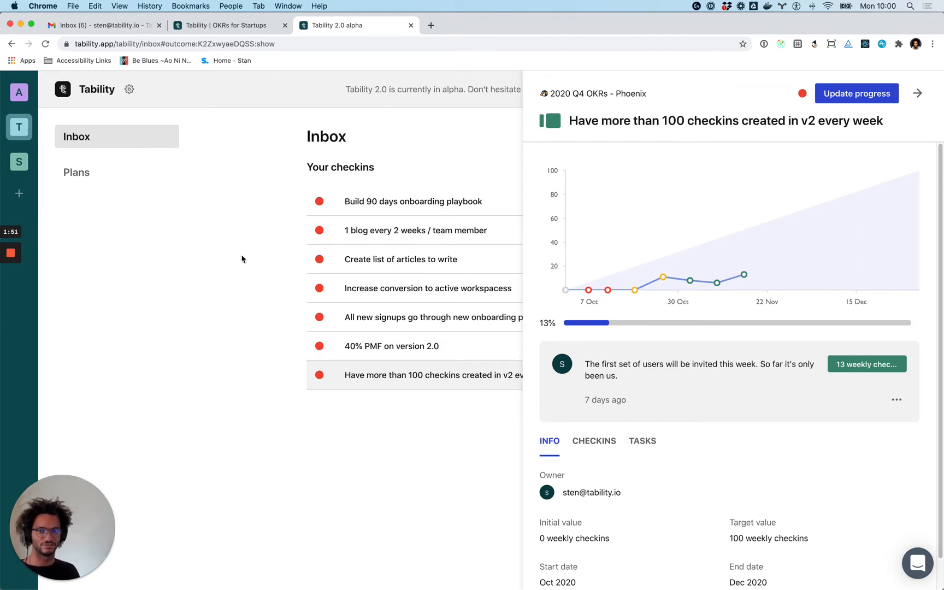
pyautogui.moveTo(390, 345)
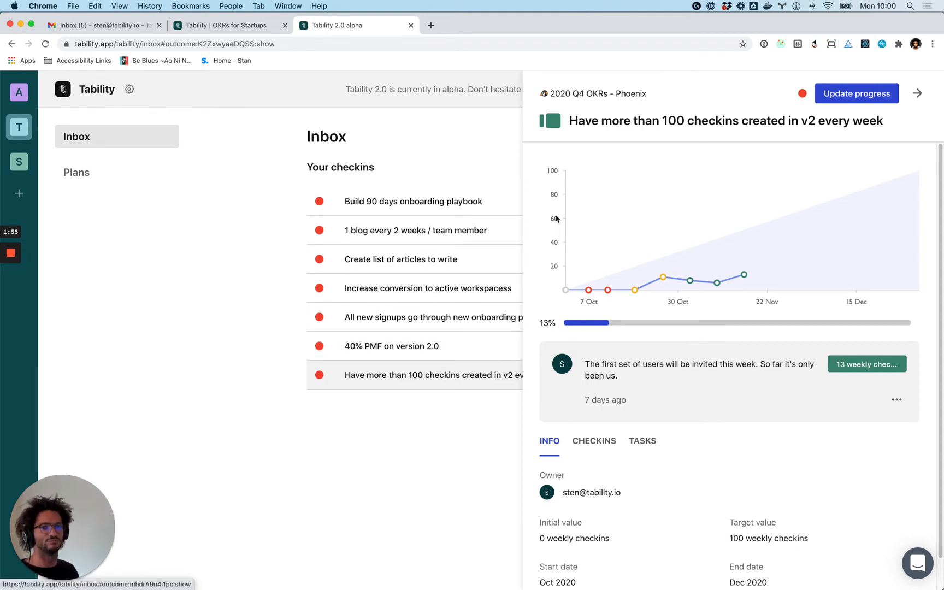
pyautogui.moveTo(584, 133)
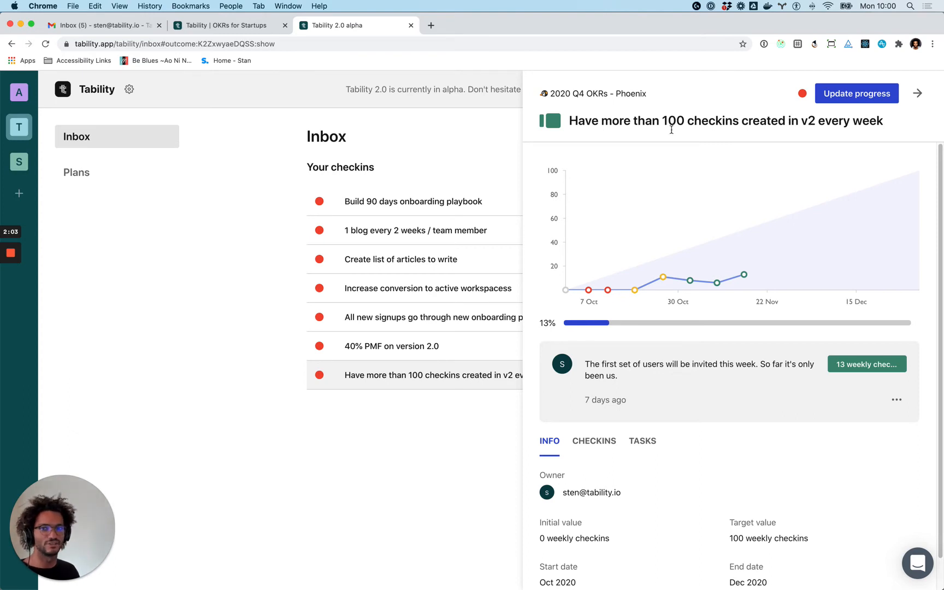
pyautogui.moveTo(663, 147)
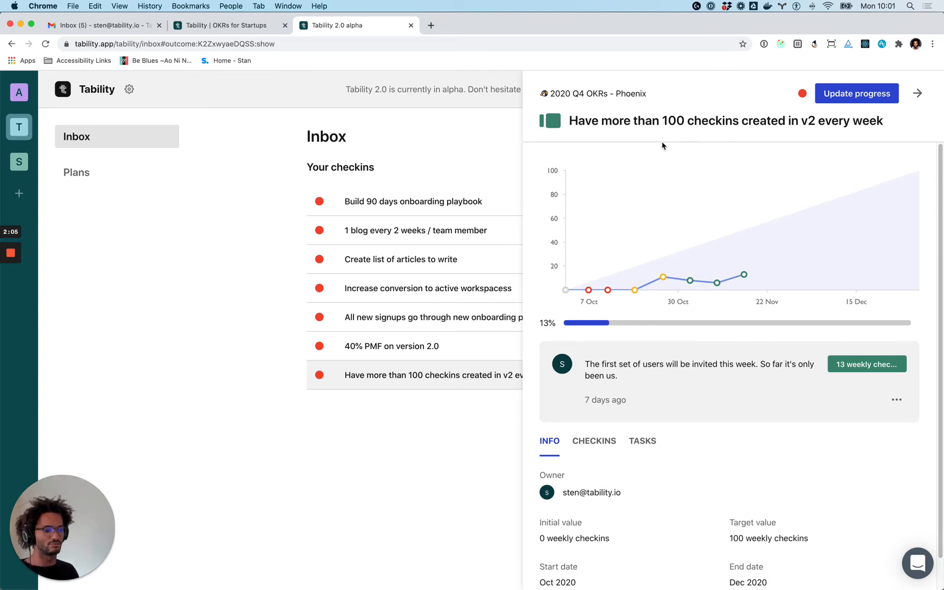
pyautogui.moveTo(650, 136)
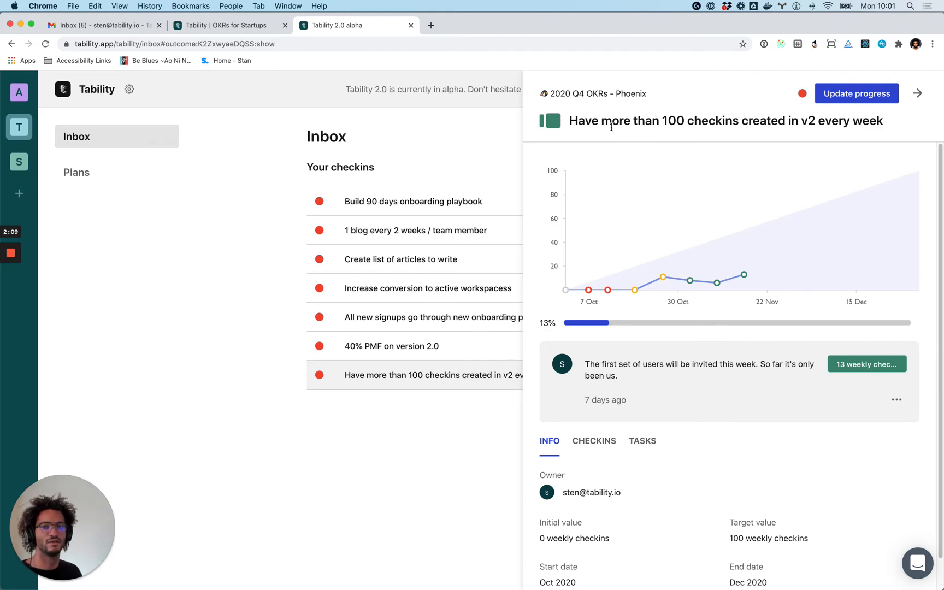
pyautogui.moveTo(570, 120)
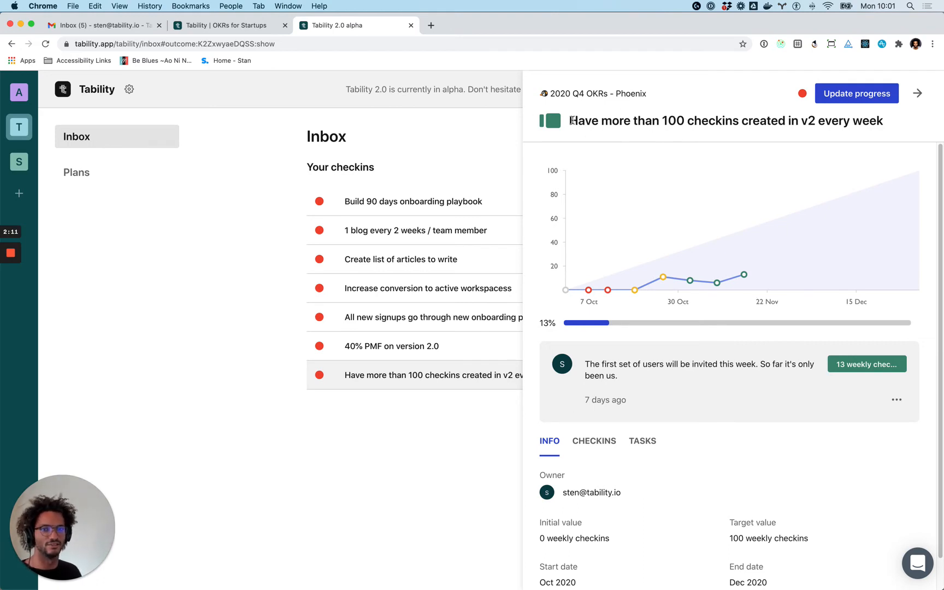
pyautogui.moveTo(636, 137)
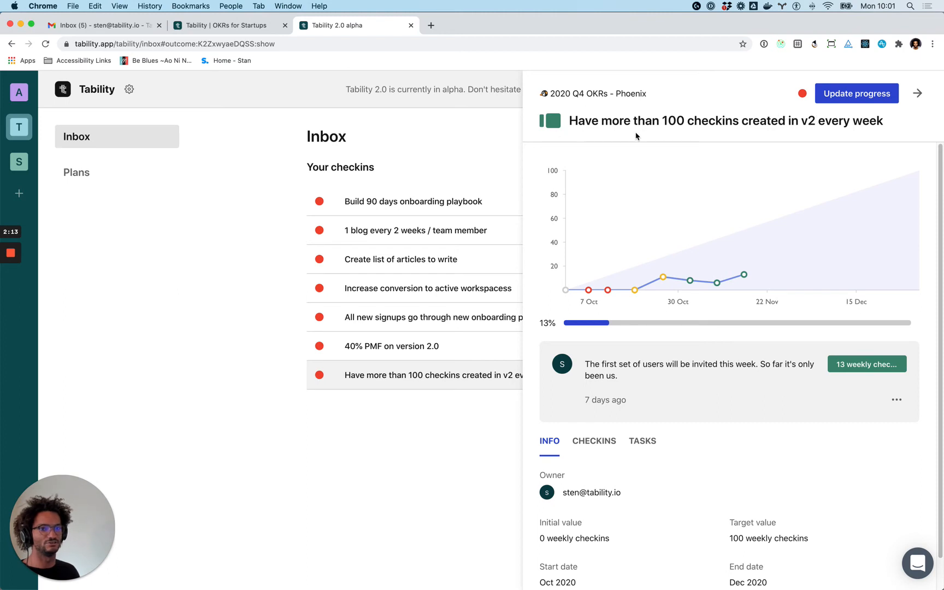
pyautogui.moveTo(729, 282)
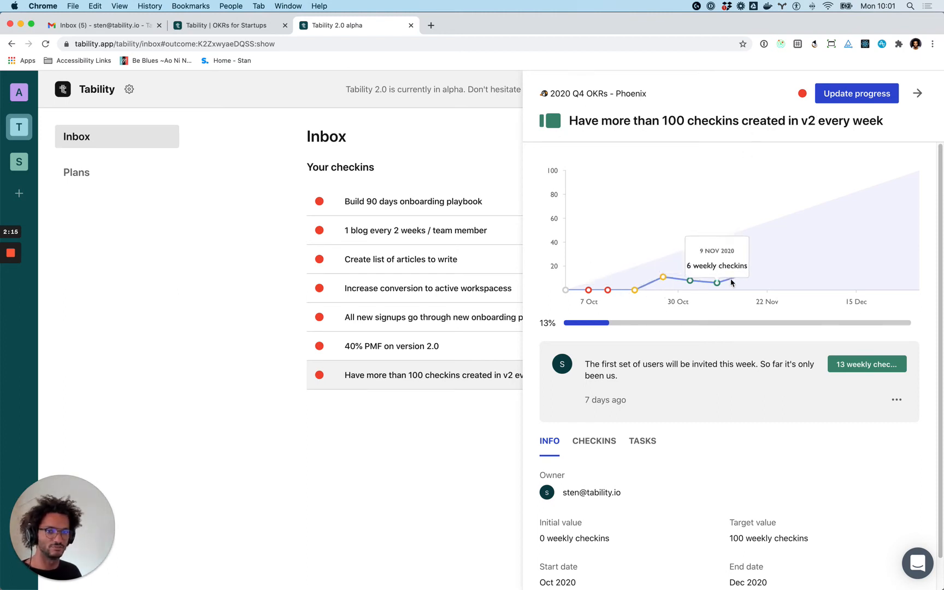
pyautogui.scroll(-3)
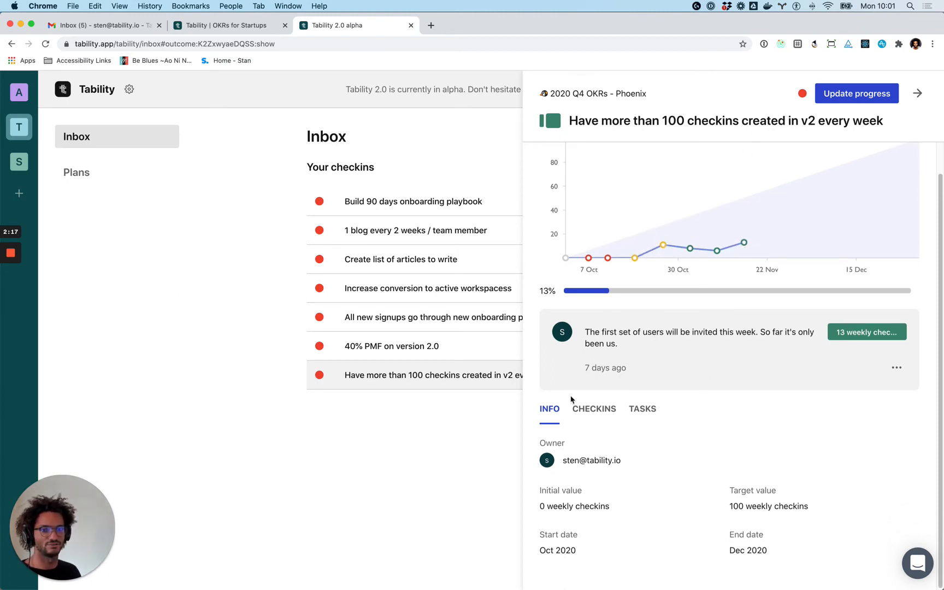
pyautogui.scroll(-3)
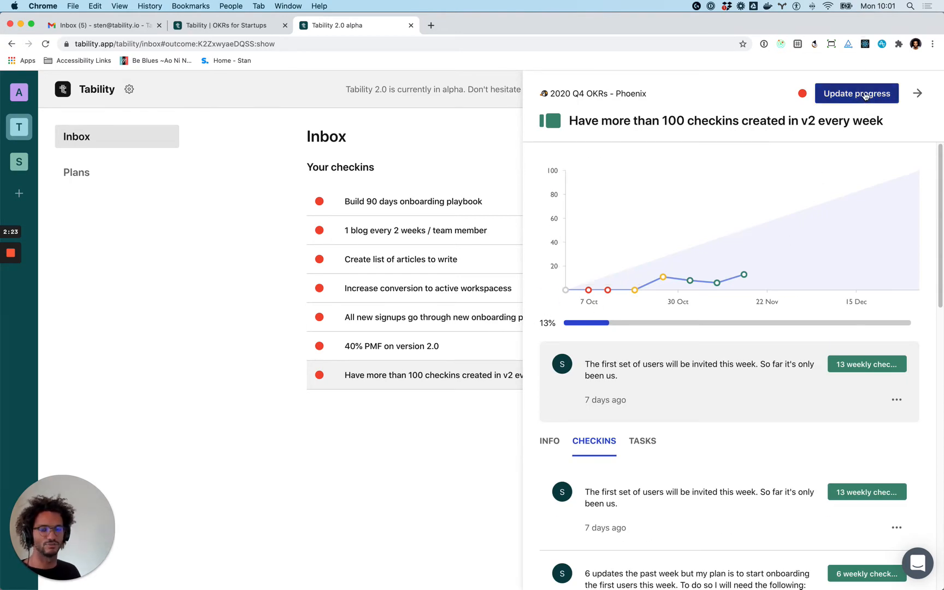
# - Draft the 23 Nov 2020 update: progress 13, at risk, comment 'We really need to start inviting our users!'
pyautogui.click(857, 93)
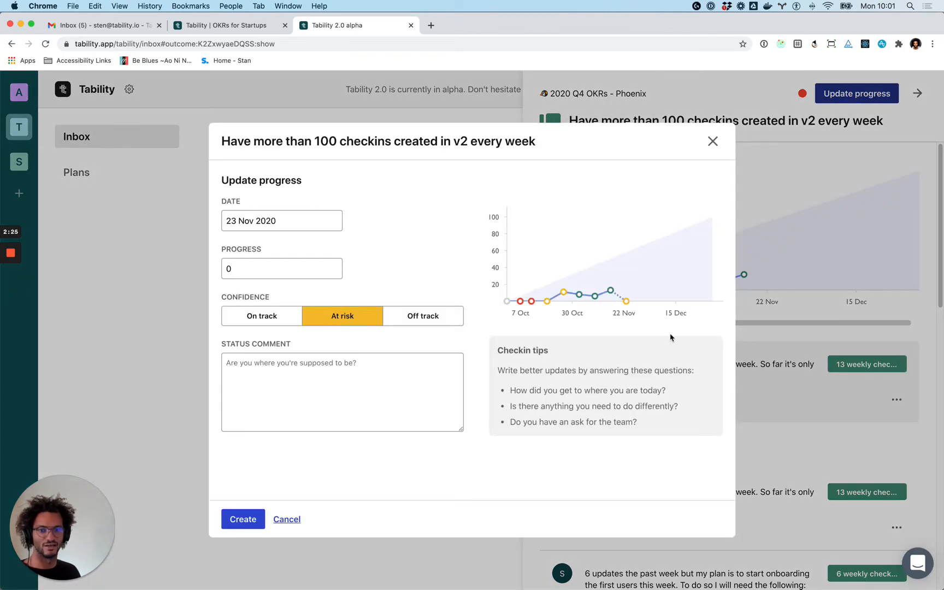
pyautogui.moveTo(608, 289)
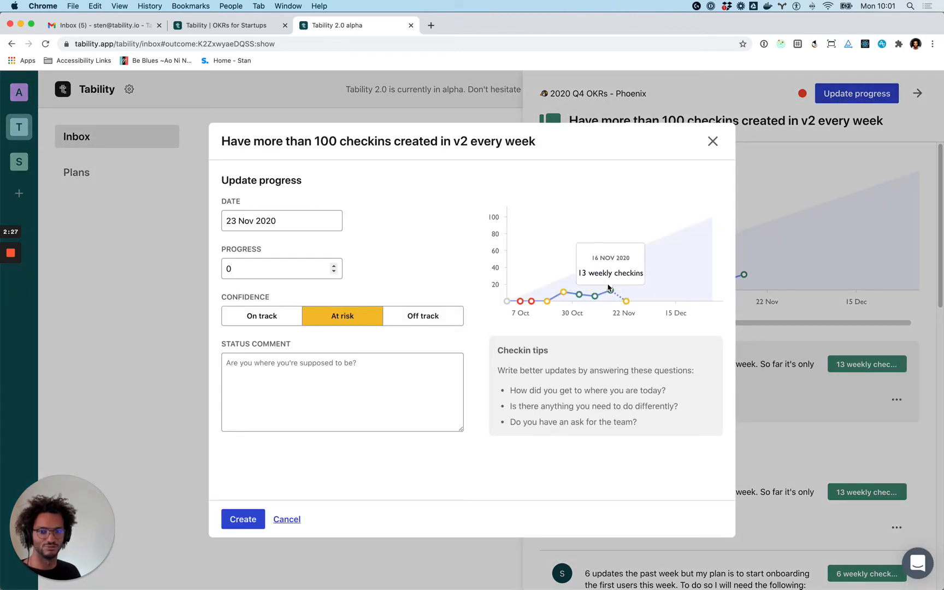
pyautogui.write('13')
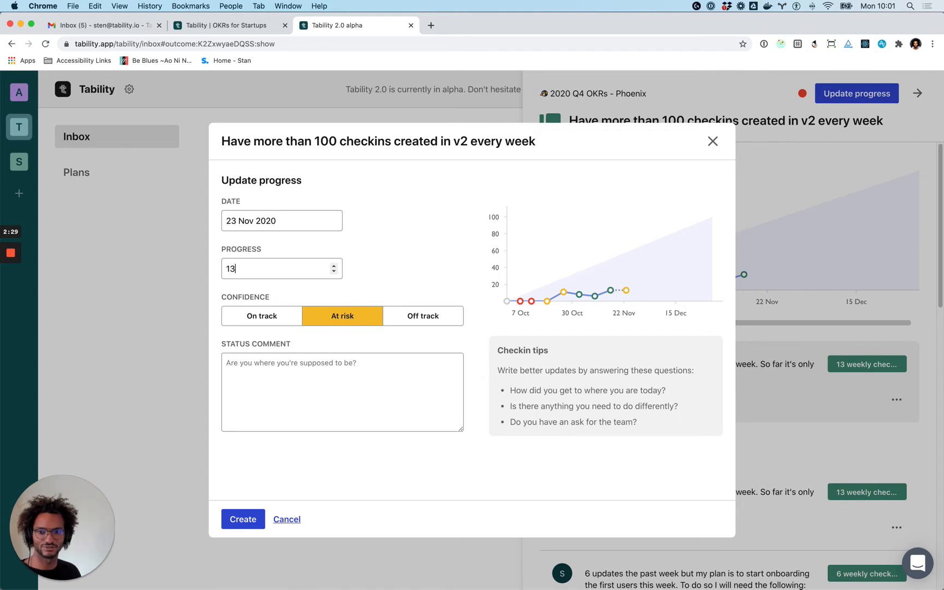
pyautogui.moveTo(506, 300)
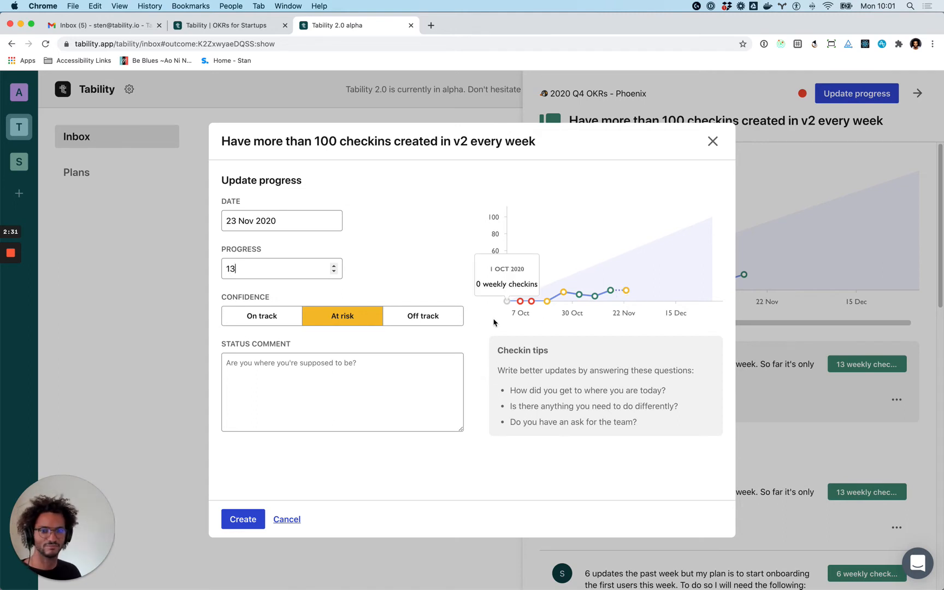
pyautogui.click(341, 391)
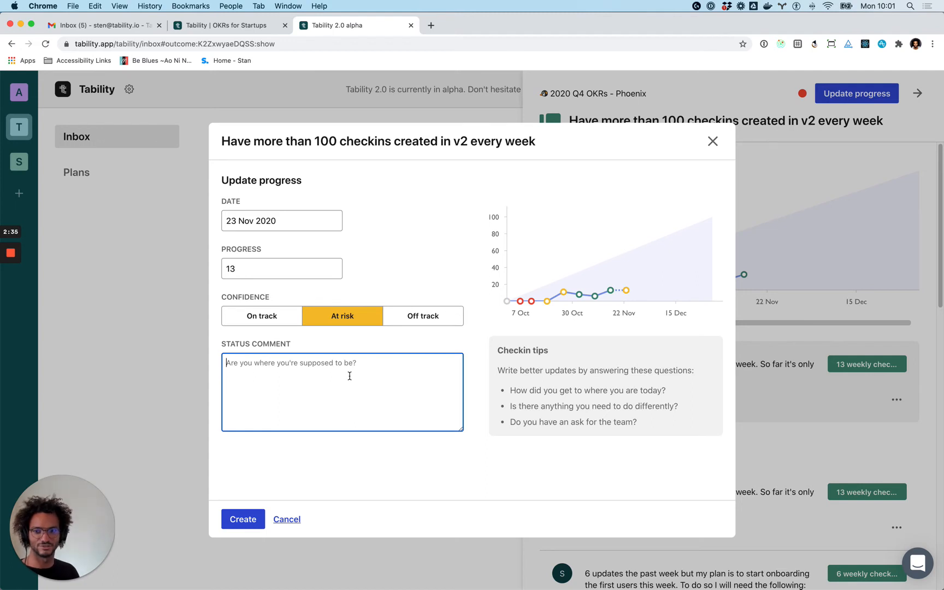
pyautogui.write('I really ne')
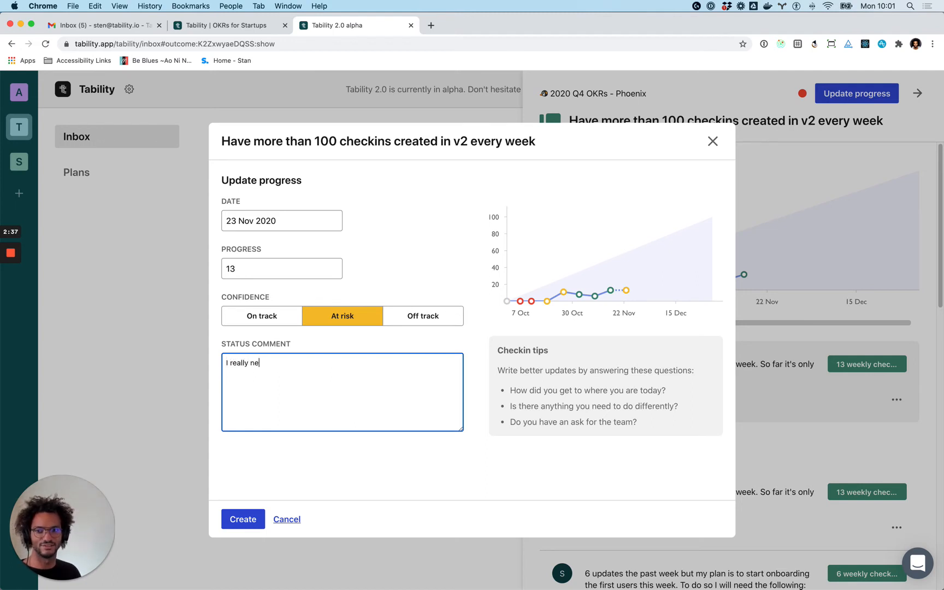
pyautogui.write('We')
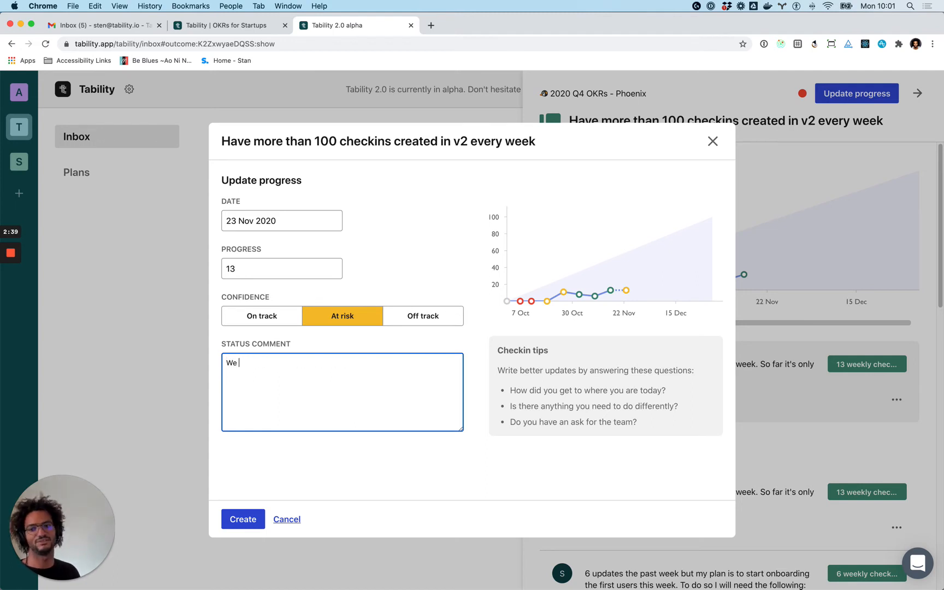
pyautogui.write('really need to')
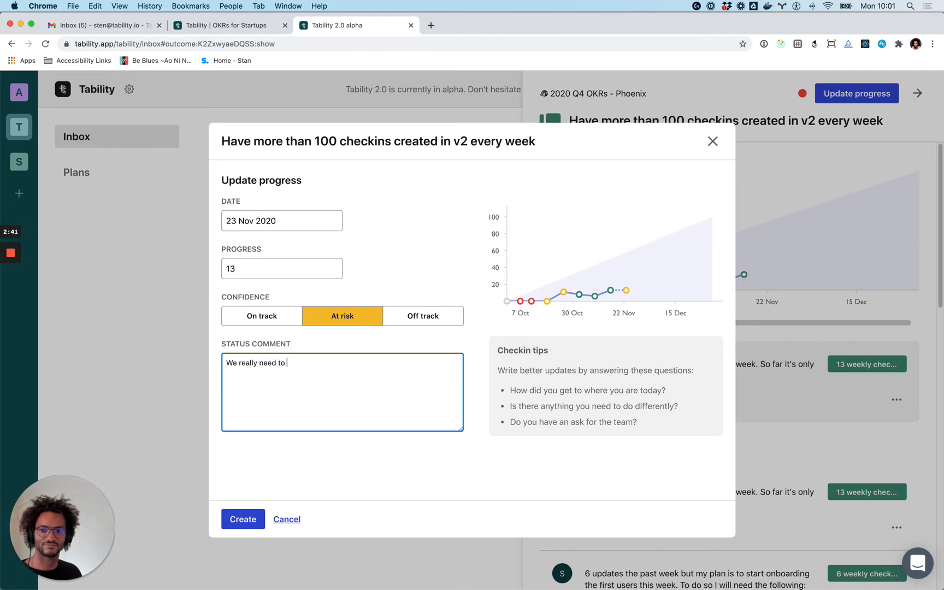
pyautogui.write('start inviting')
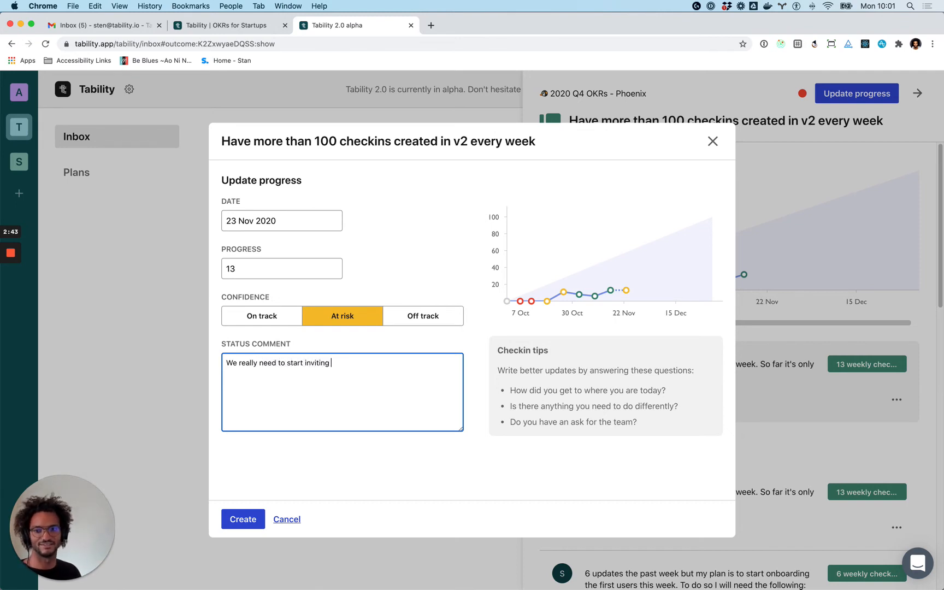
pyautogui.write('our users!')
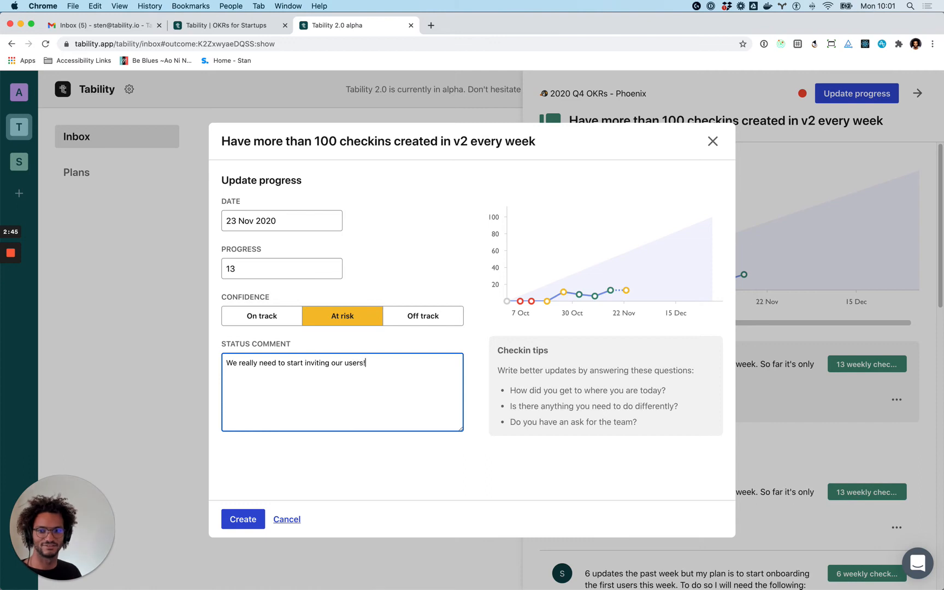
pyautogui.moveTo(459, 251)
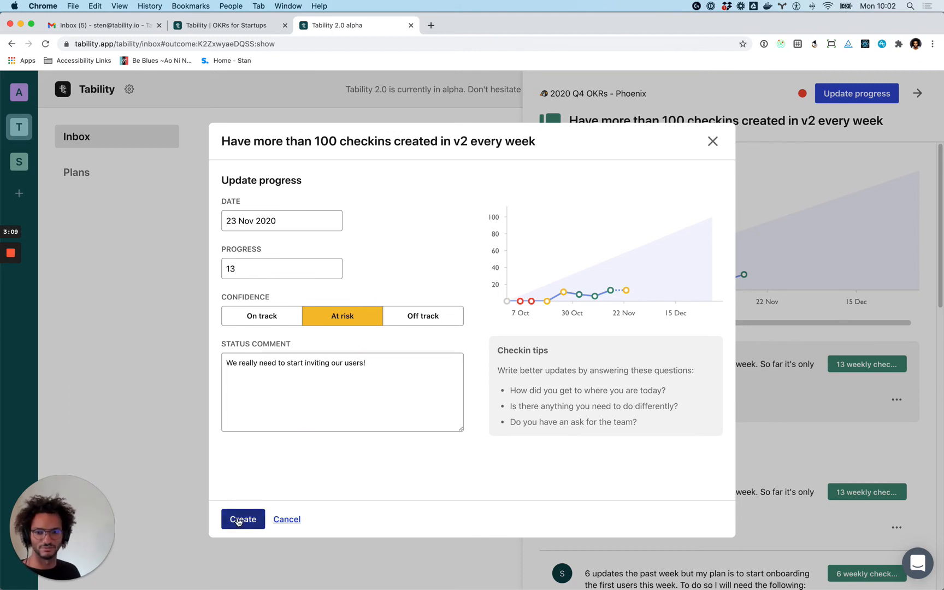
# - Save the 13 at-risk check-in and go to the 2020 Q4 OKRs - Phoenix plan
pyautogui.click(242, 519)
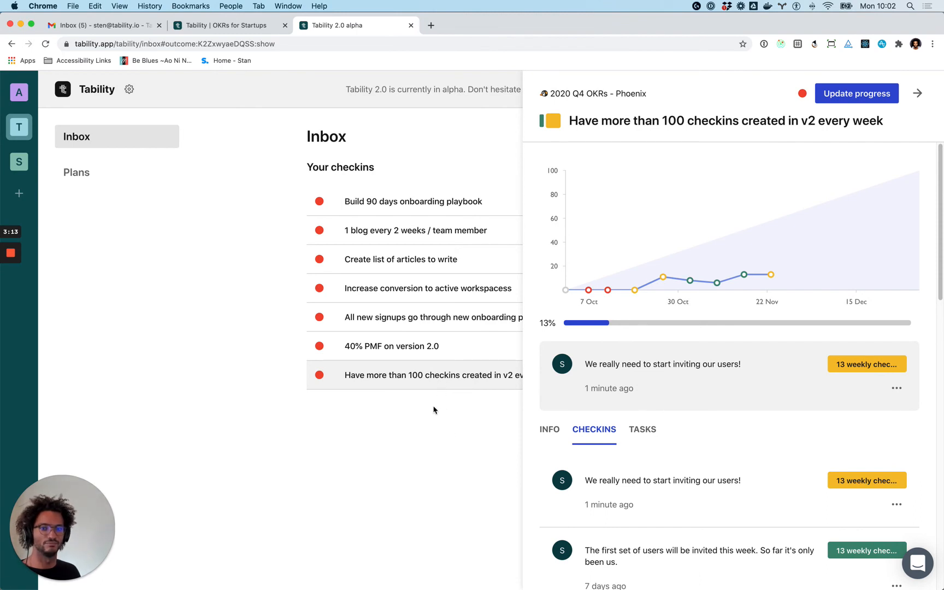
pyautogui.click(549, 429)
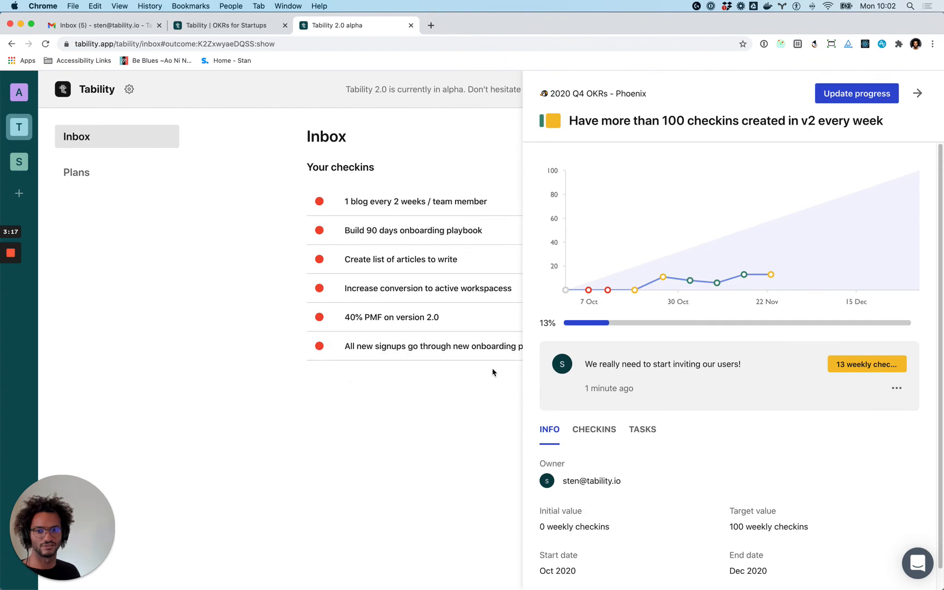
pyautogui.moveTo(468, 446)
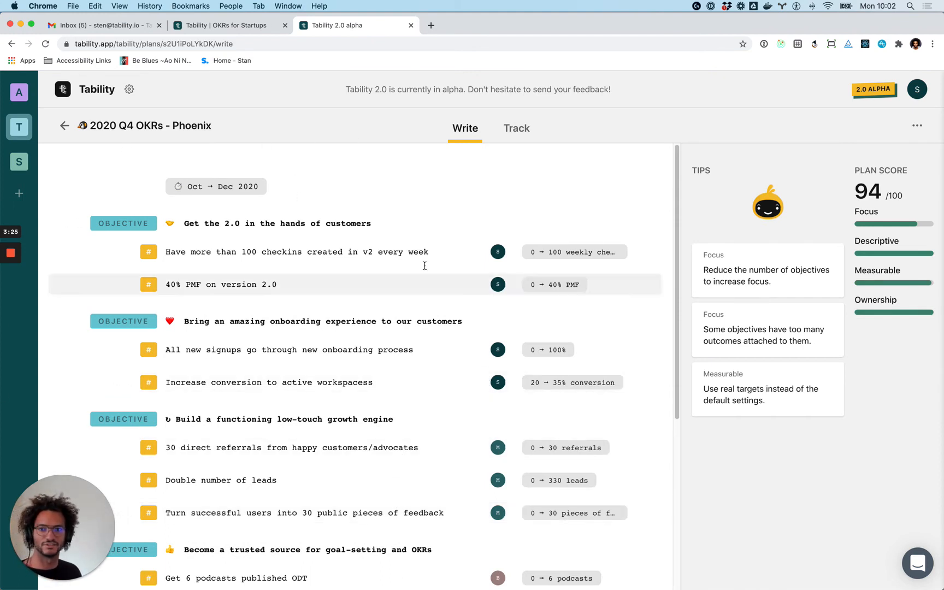
# - Review the Phoenix plan's tracked progress with the new at-risk update at the top
pyautogui.click(515, 128)
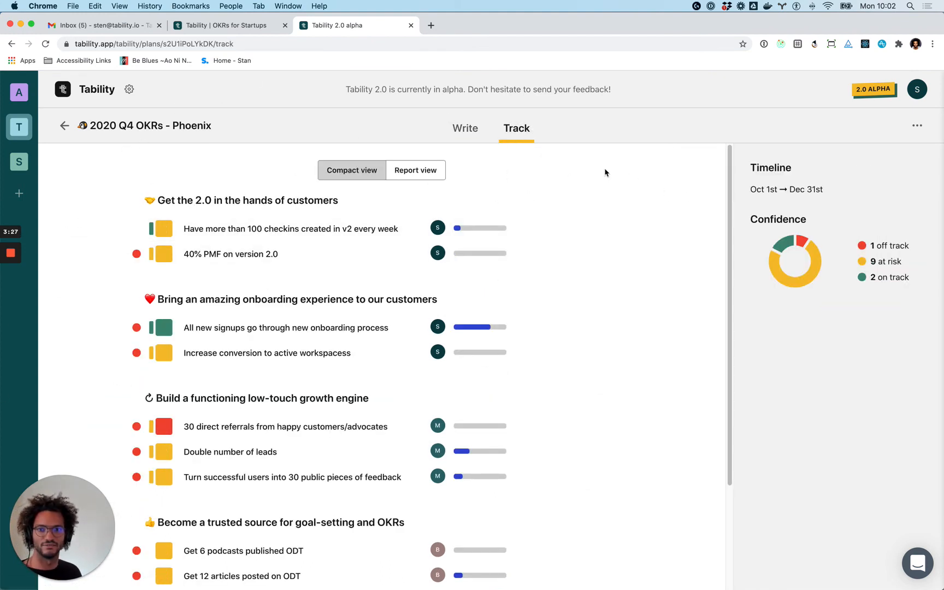
pyautogui.moveTo(205, 176)
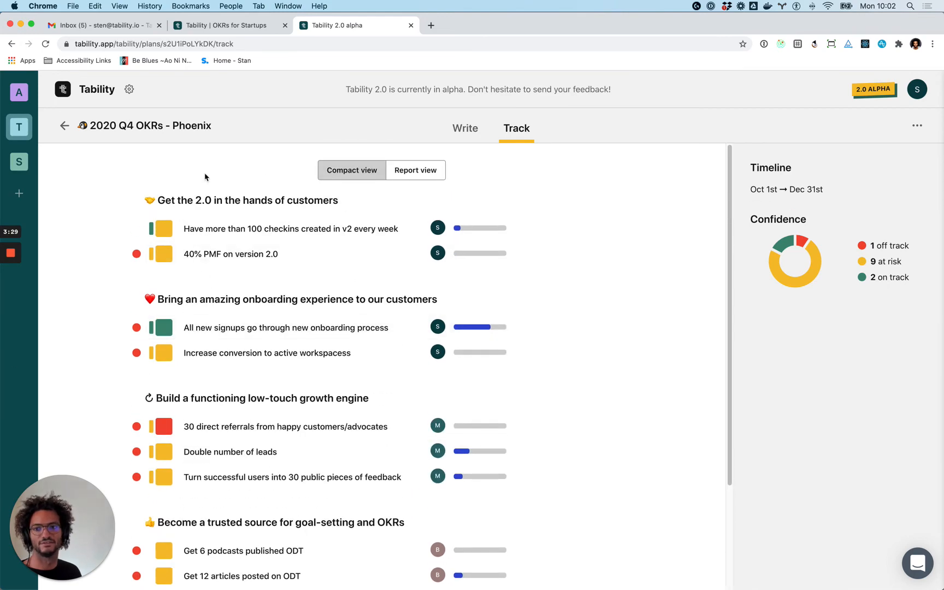
pyautogui.scroll(-3)
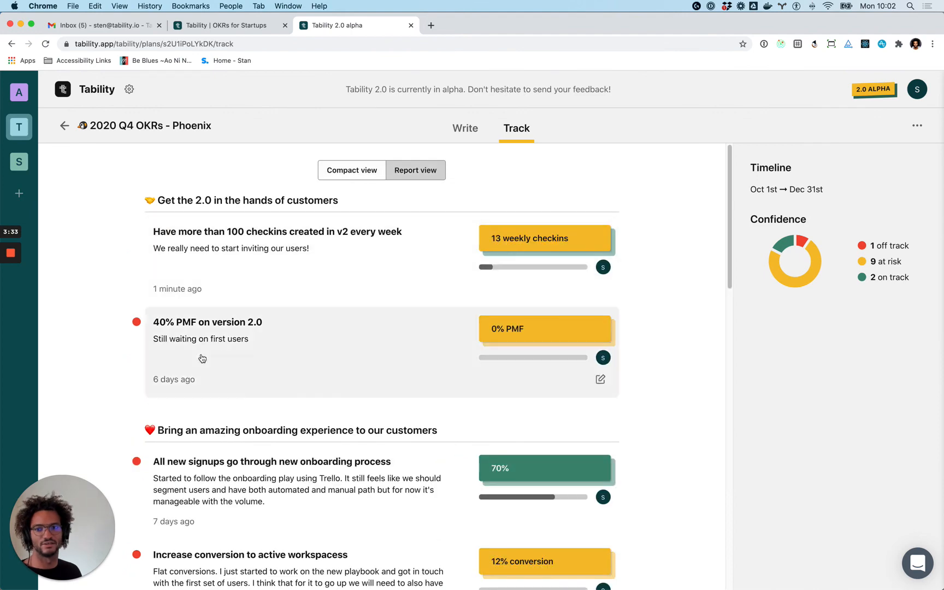
pyautogui.moveTo(221, 451)
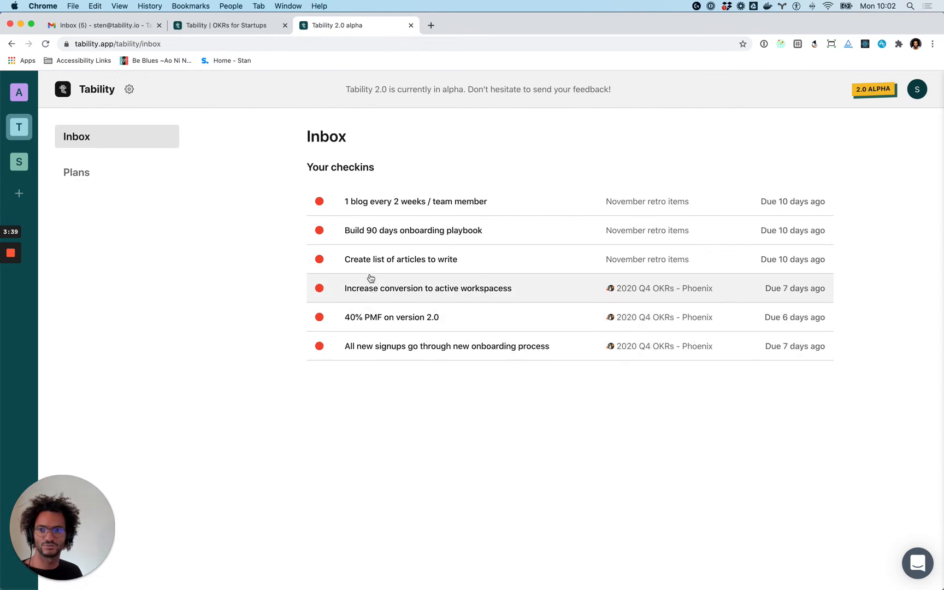
pyautogui.moveTo(163, 281)
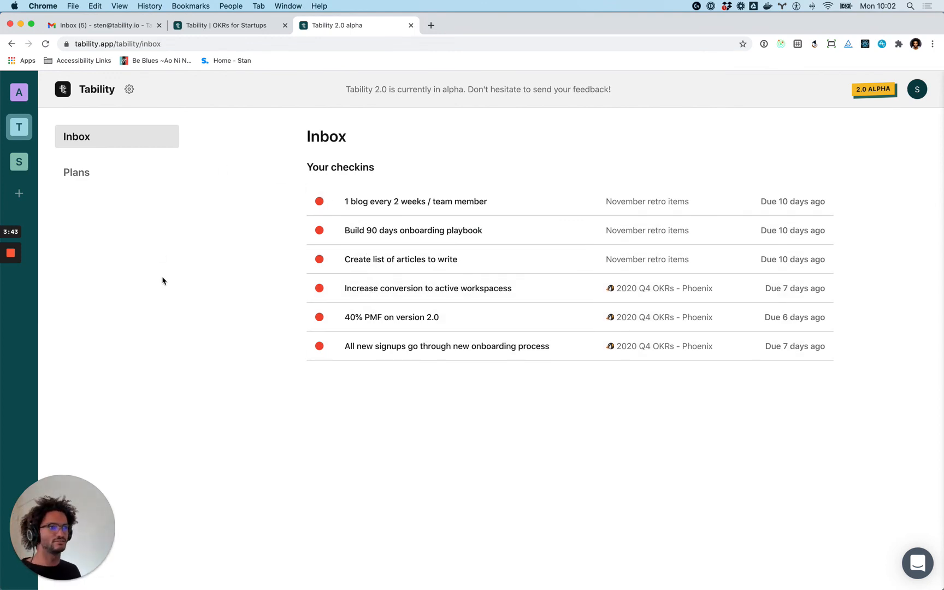
pyautogui.moveTo(557, 318)
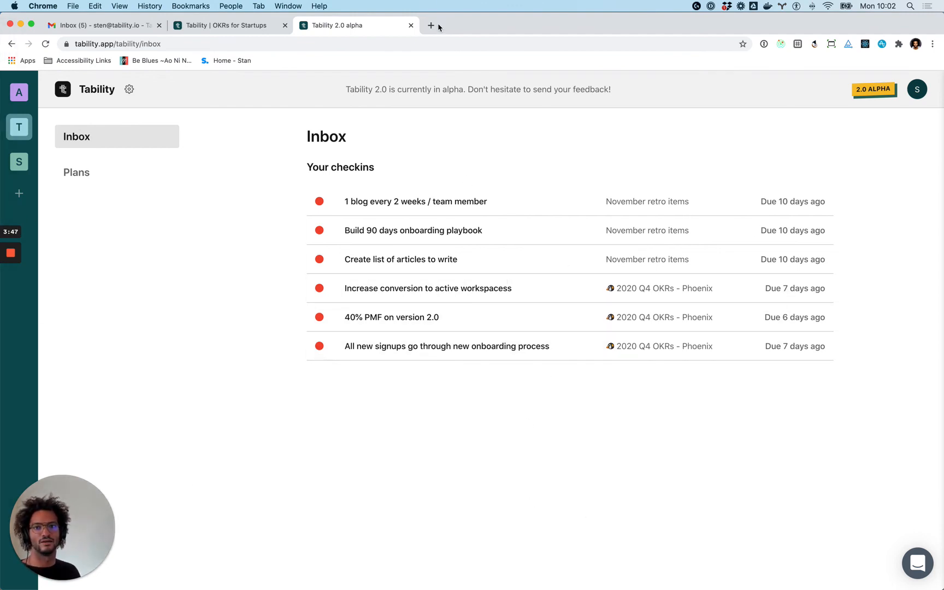
# - Start a new browser tab showing the personal dashboard with 8 check-ins due this week
pyautogui.click(426, 25)
pyautogui.write('hq.tability.io')
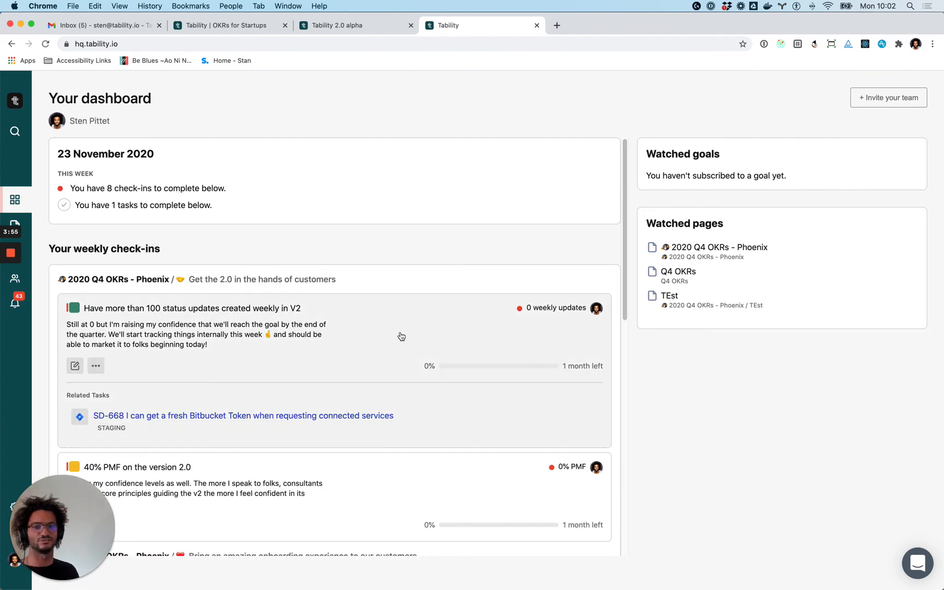
# - Skim the hq.tability.io dashboard's weekly check-ins and return to the Tability 2.0 alpha inbox
pyautogui.scroll(-3)
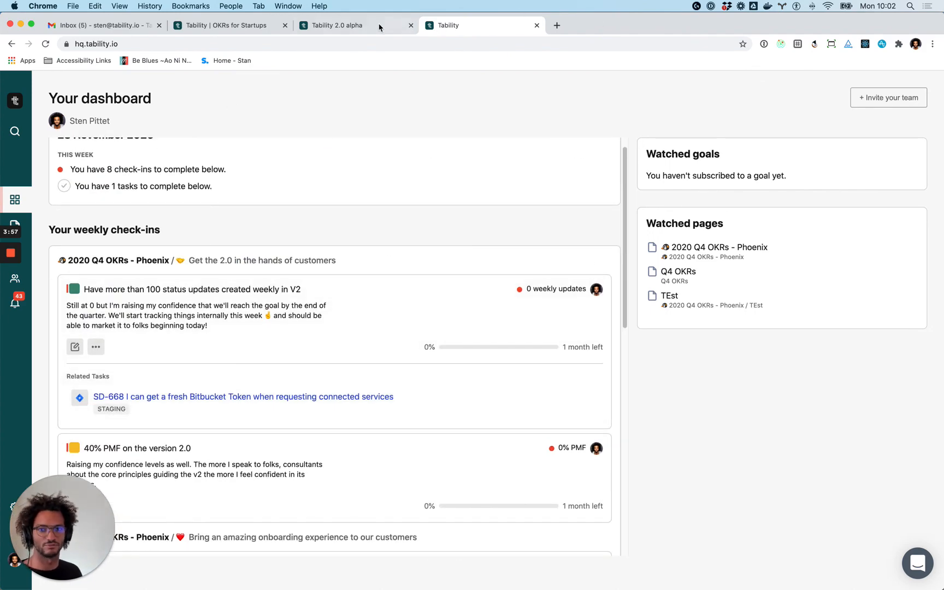
pyautogui.click(331, 25)
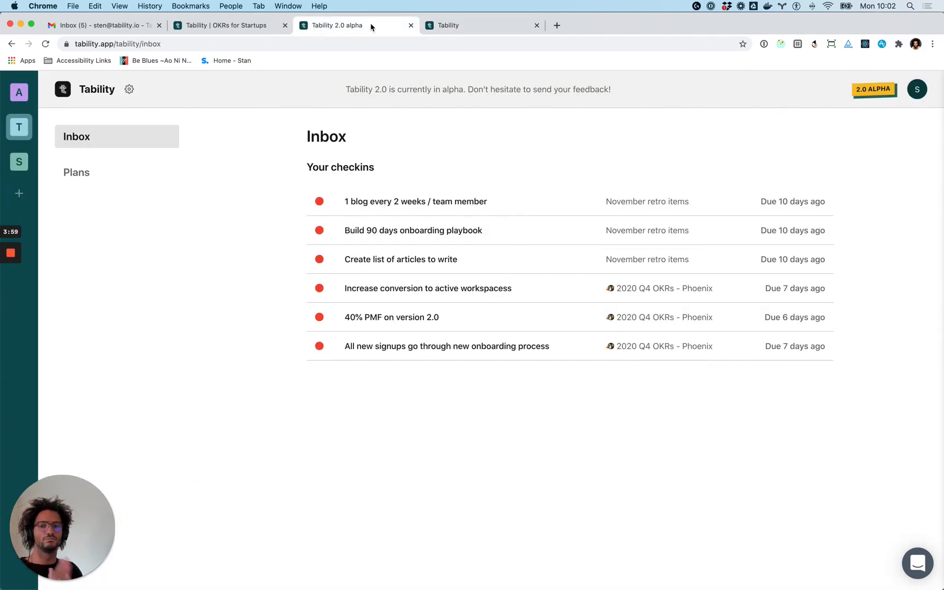